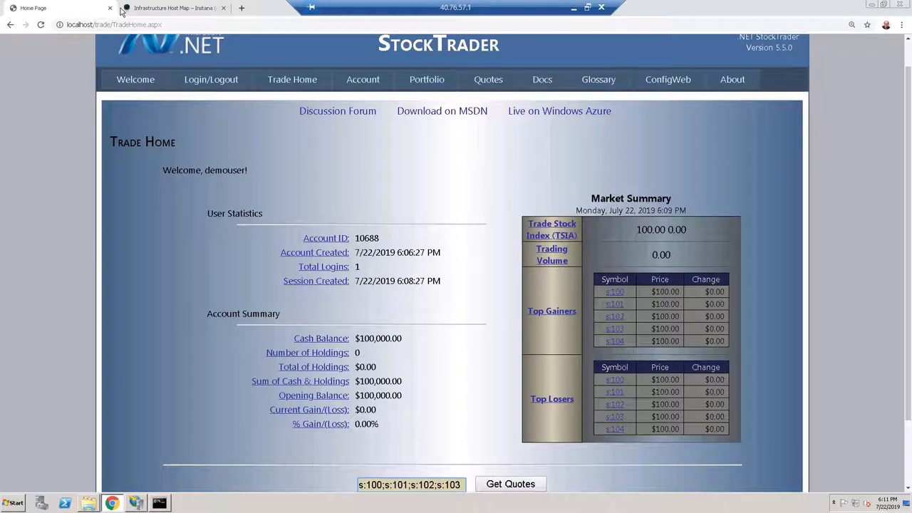
Go from the StockTrader site to Instana's Management Portal welcome page.
click(175, 8)
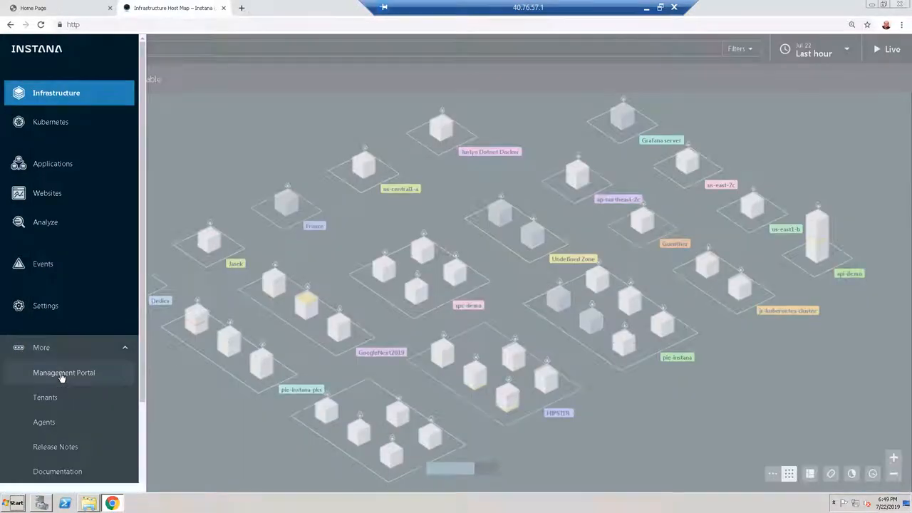
click(63, 372)
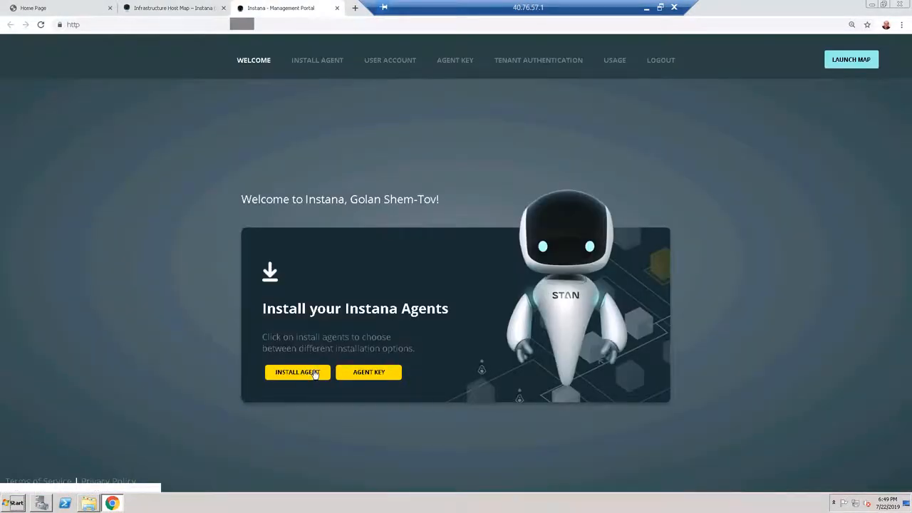
Download the Windows Setup (64bit) agent installer and reveal it in Downloads.
click(297, 372)
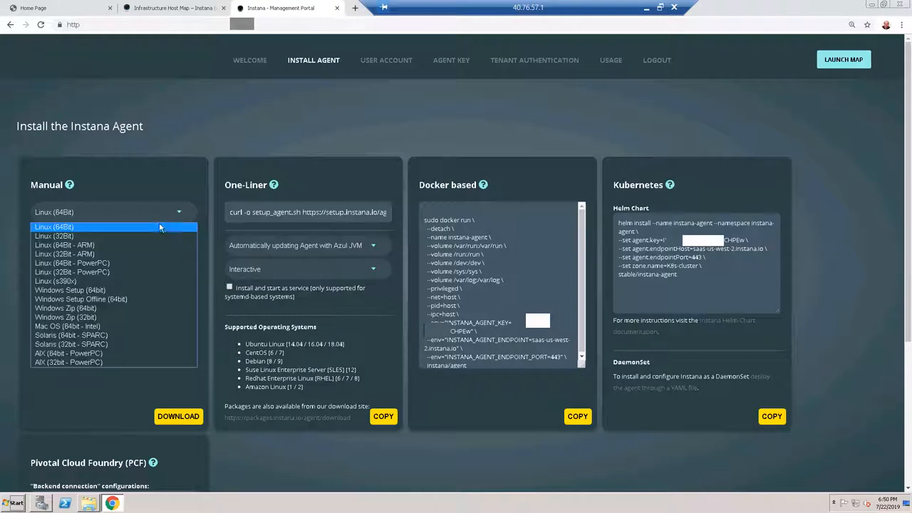
click(70, 290)
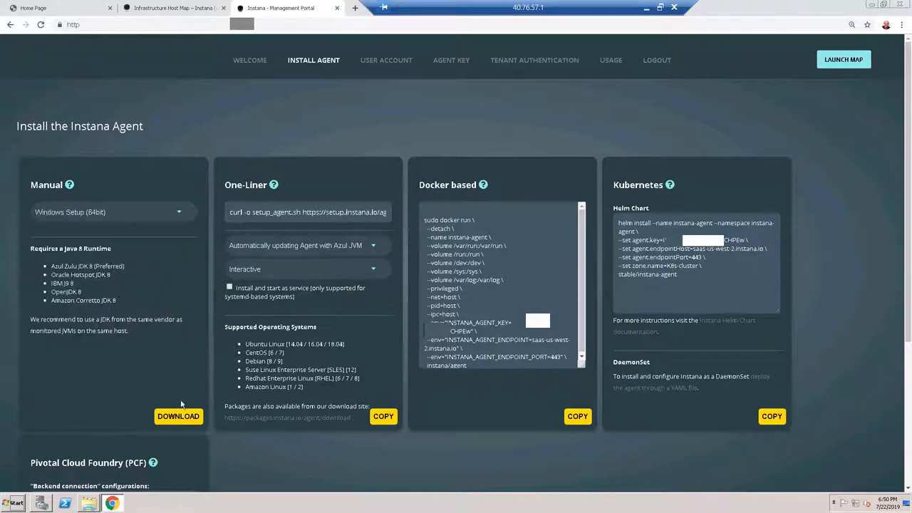
click(178, 416)
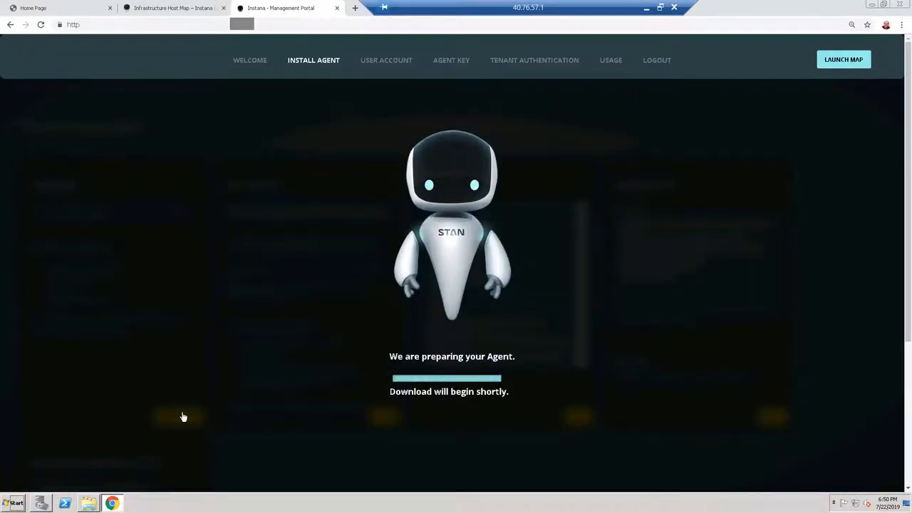
click(179, 416)
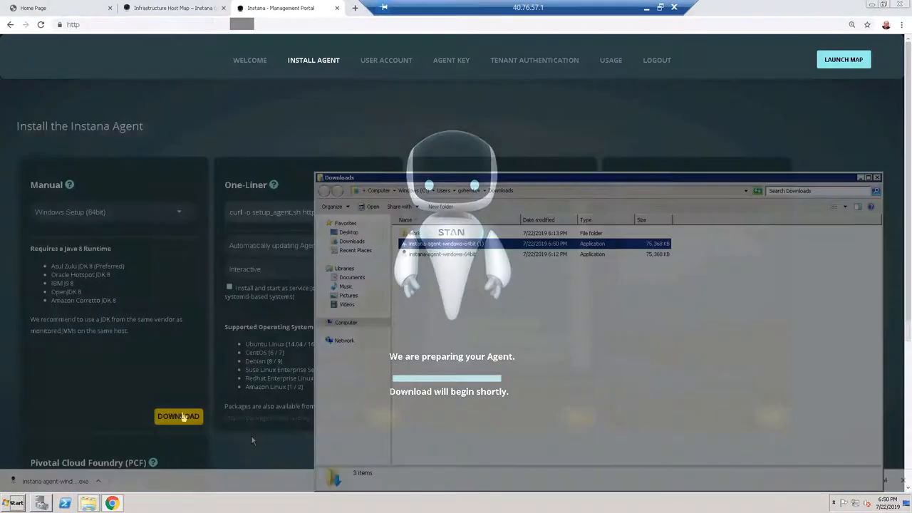
Run instana-agent-windows-64bit from Downloads to start the Instana Agent Setup Wizard.
right_click(442, 244)
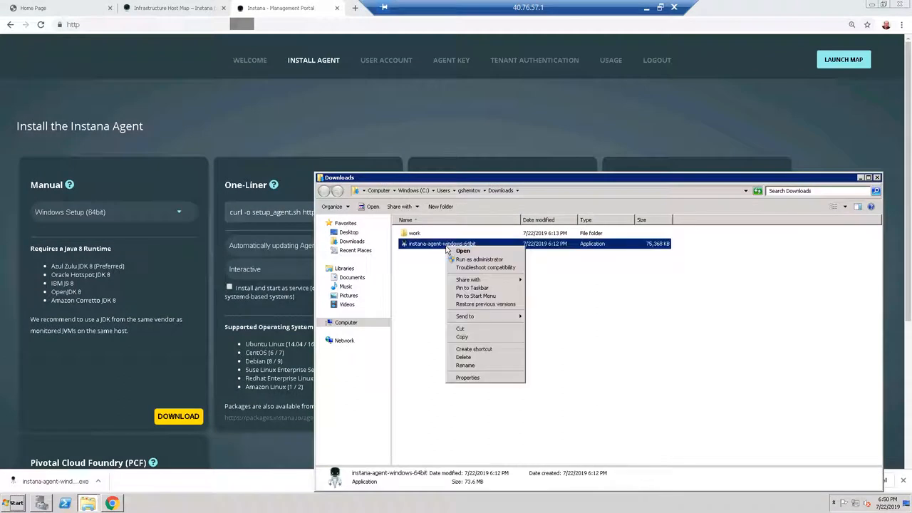
click(464, 251)
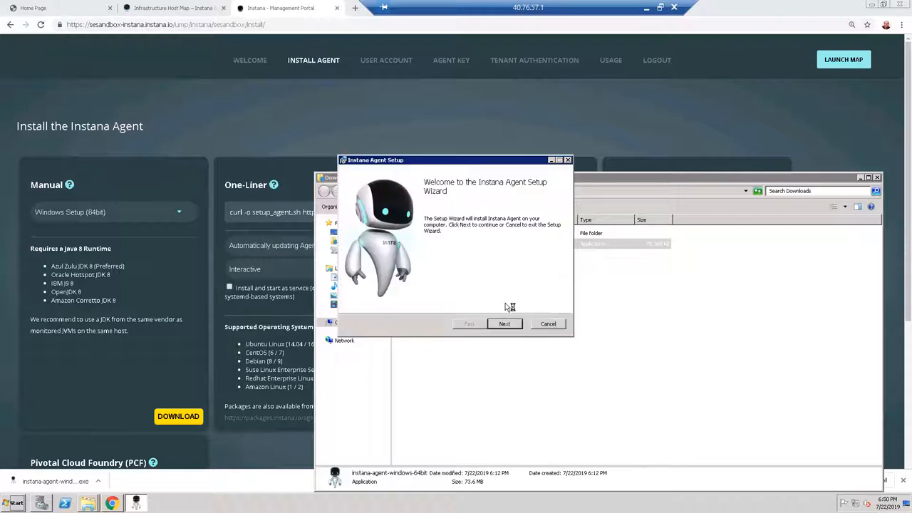
Install to C:\Instana with backend saas-us-west-2.instana.io, port 443 and the agent key, then start installing.
click(504, 323)
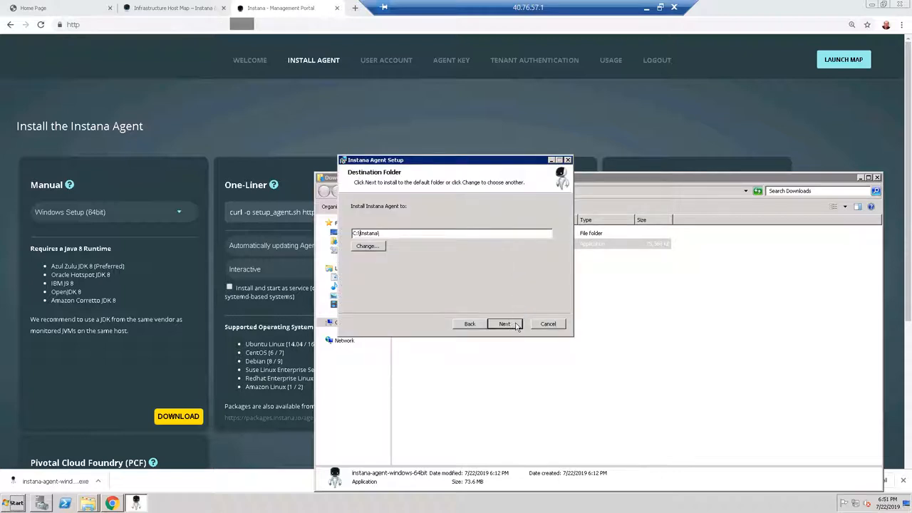
click(504, 324)
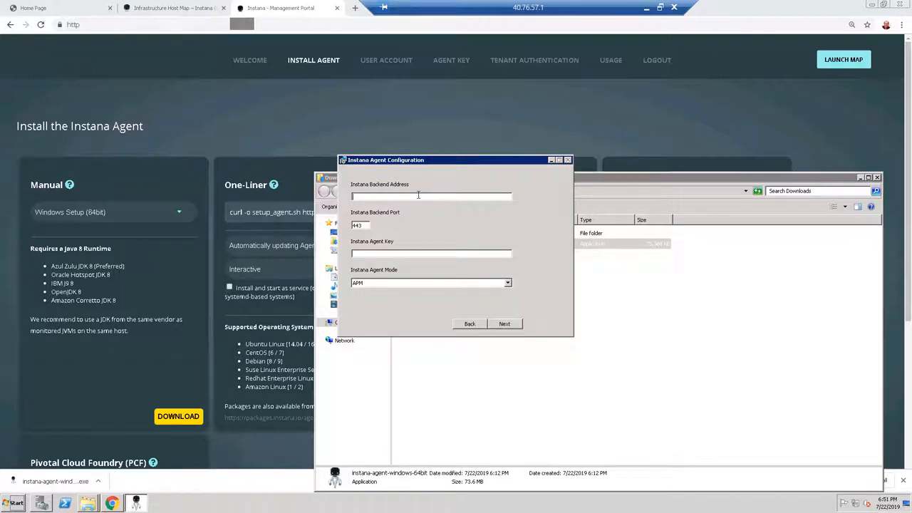
text(saas-us-west-2.instana.io)
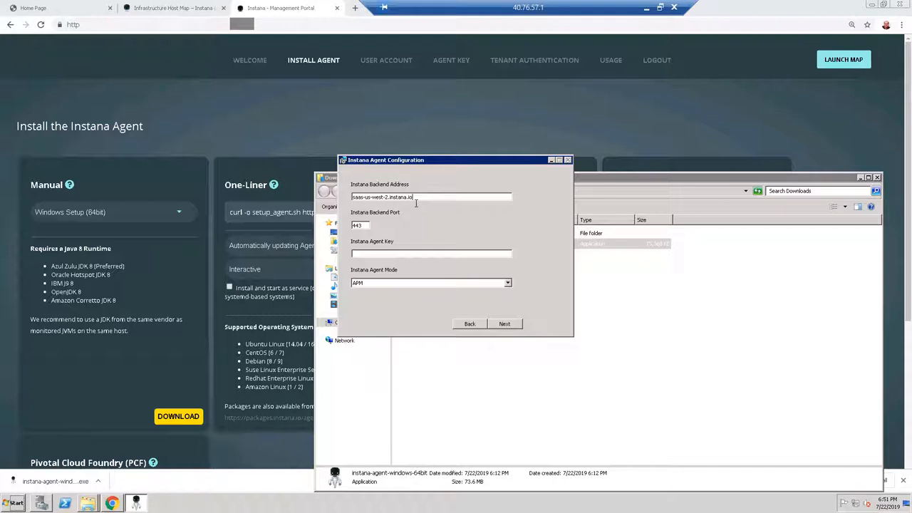
mouse_move(628, 120)
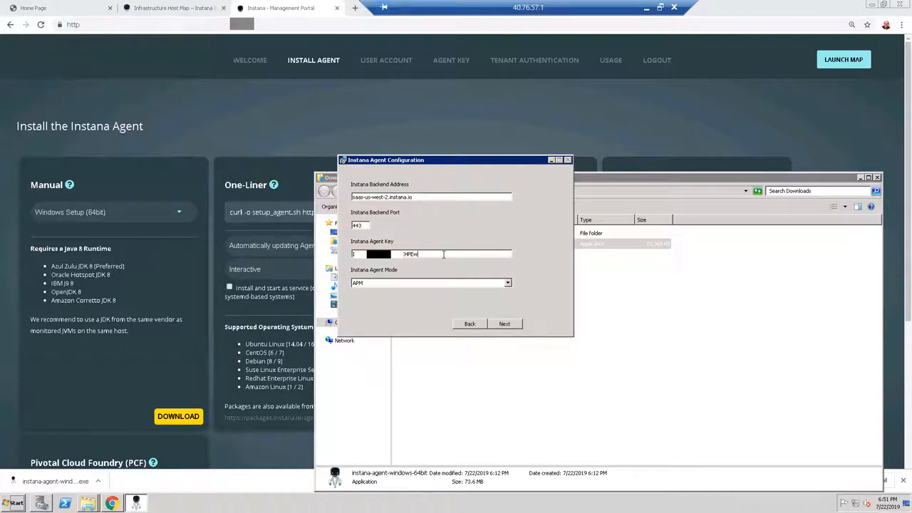
mouse_move(447, 261)
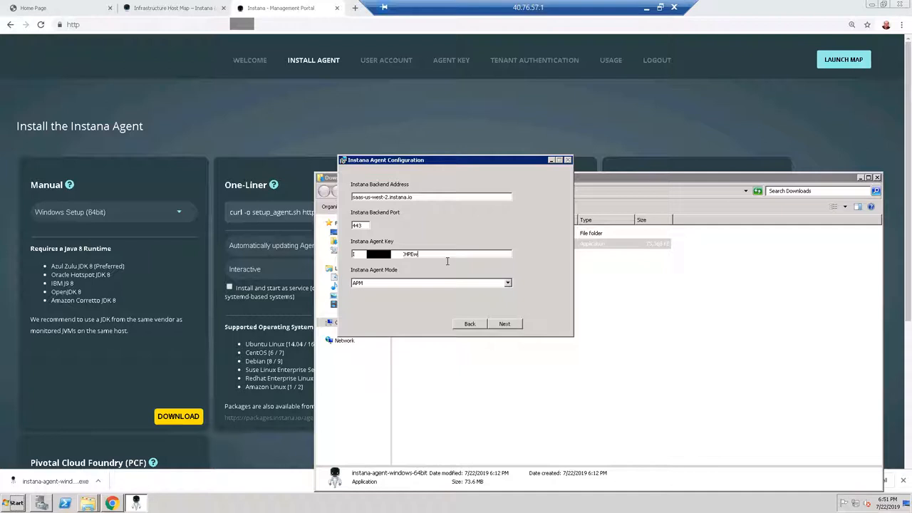
click(505, 324)
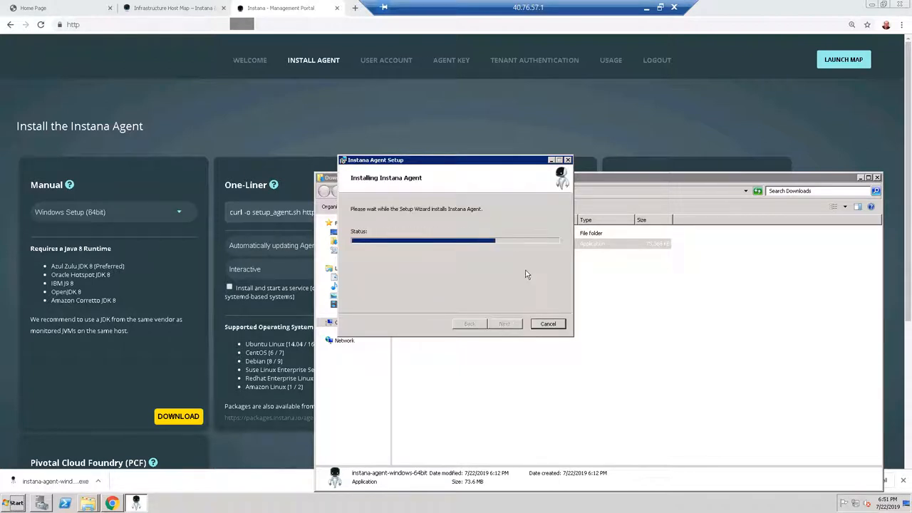
Finish the agent installation and return to Instana's application list showing stocktrade.
click(173, 8)
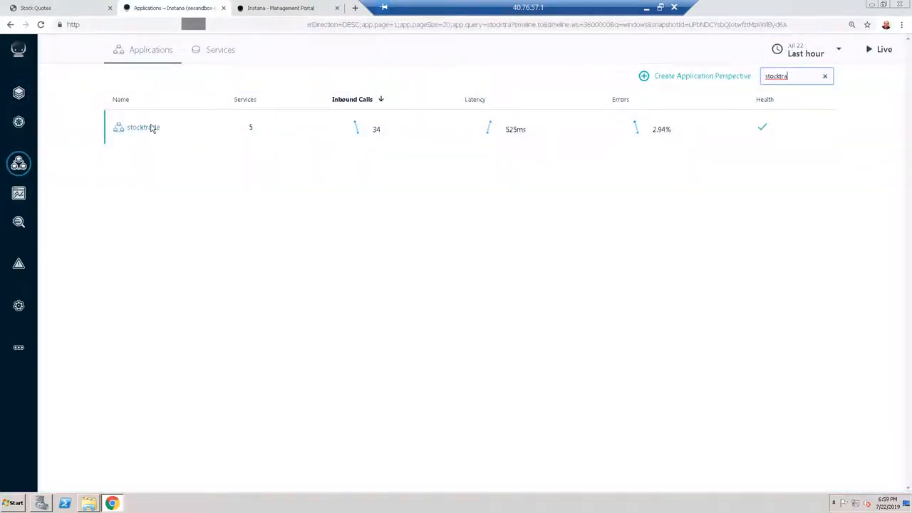
View the stocktrade application summary and analyze its traces for GET /trade.
click(143, 127)
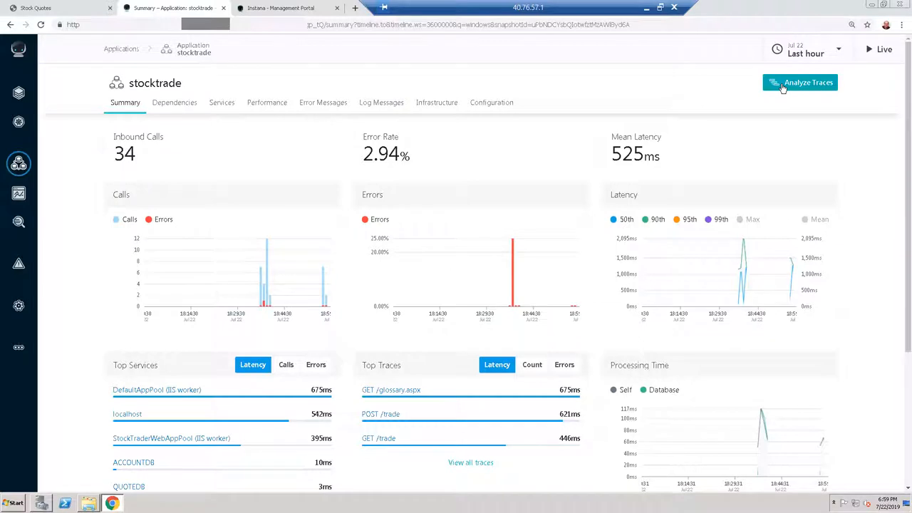
click(801, 83)
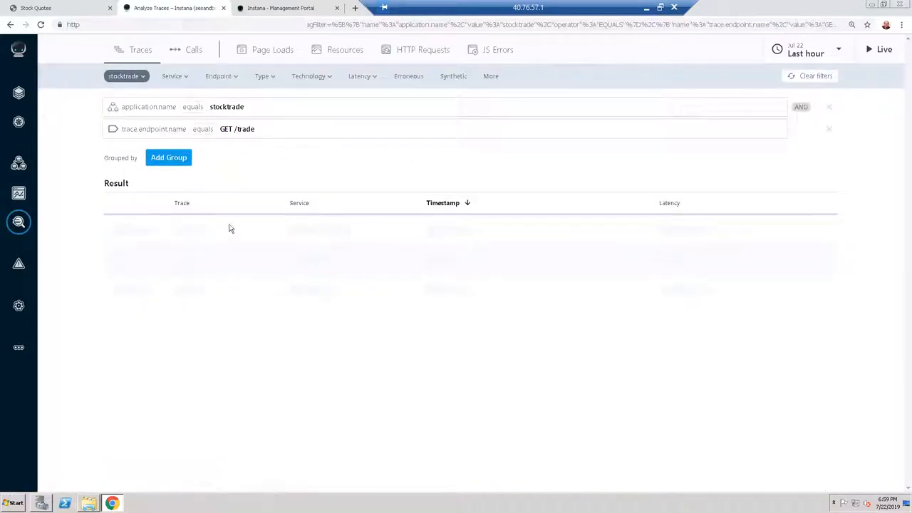
Inspect a GET /trade/tradehome.aspx trace's SET NOCOUNT ON query and CONNECT database calls.
click(101, 154)
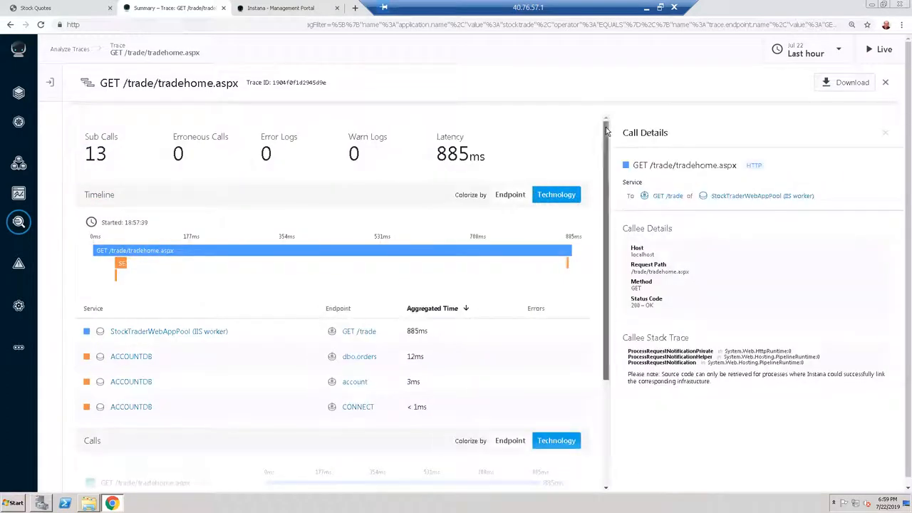
scroll(down, 3)
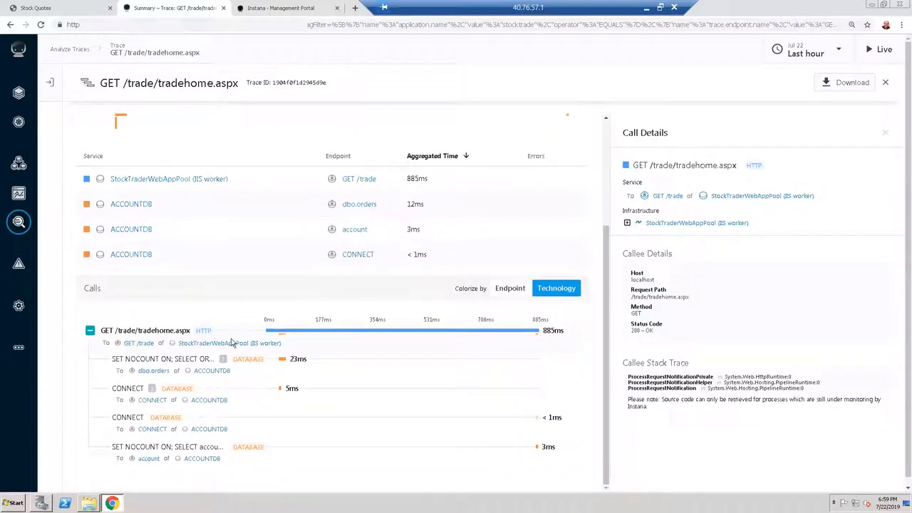
click(162, 358)
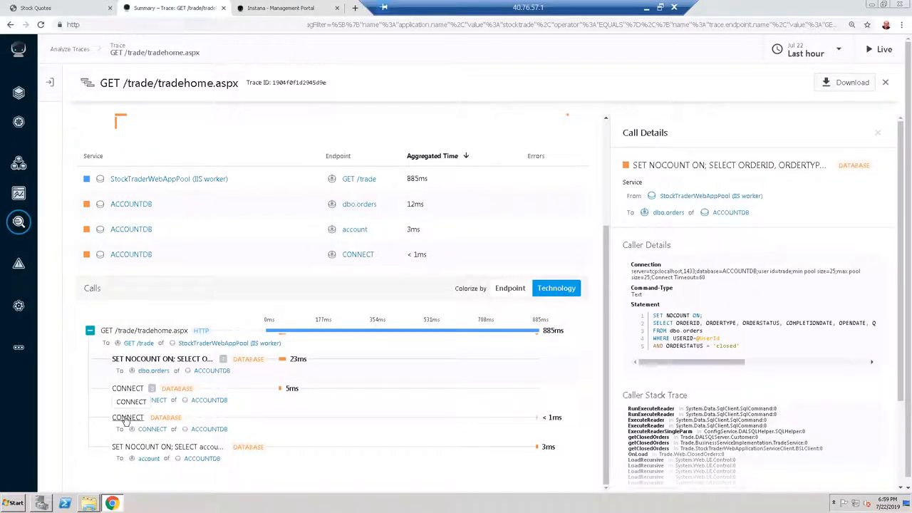
click(127, 417)
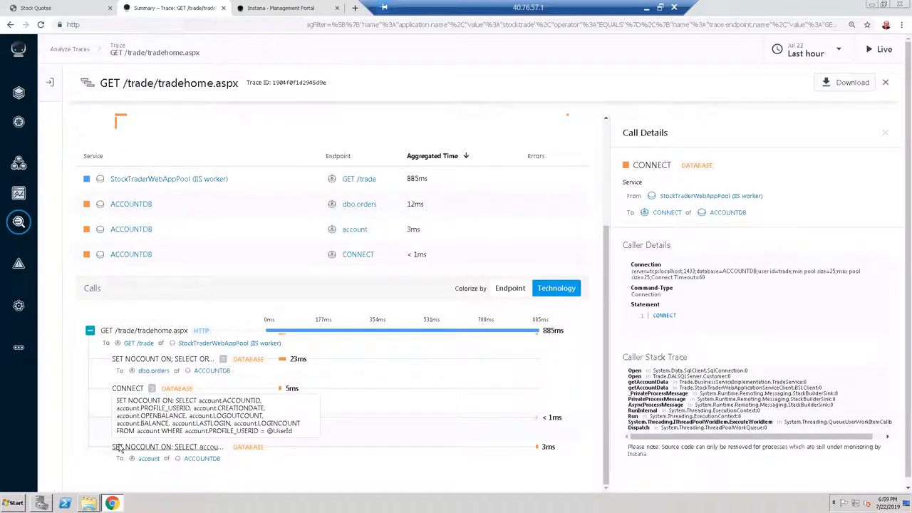